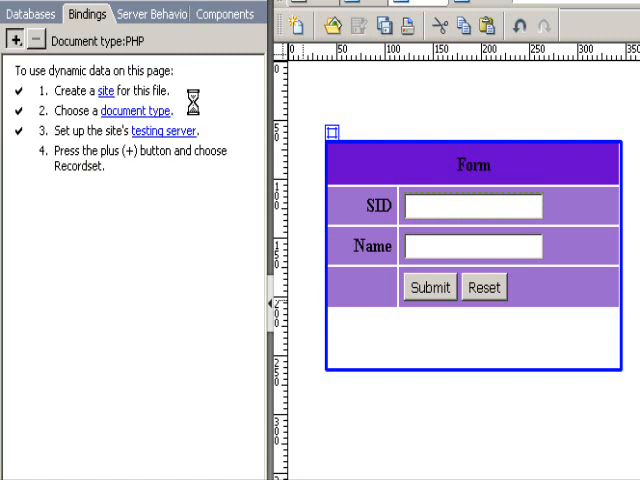
Create Recordset1 on the cat table through the myconn connection, all columns.
{"action": "left_click", "coordinate": [13, 40]}
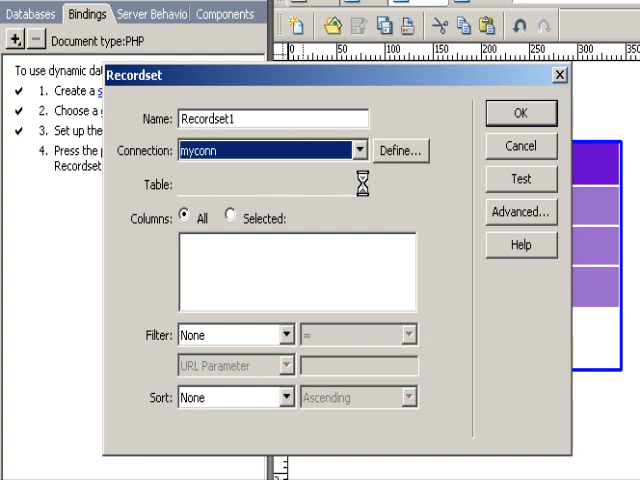
{"action": "left_click", "coordinate": [356, 184]}
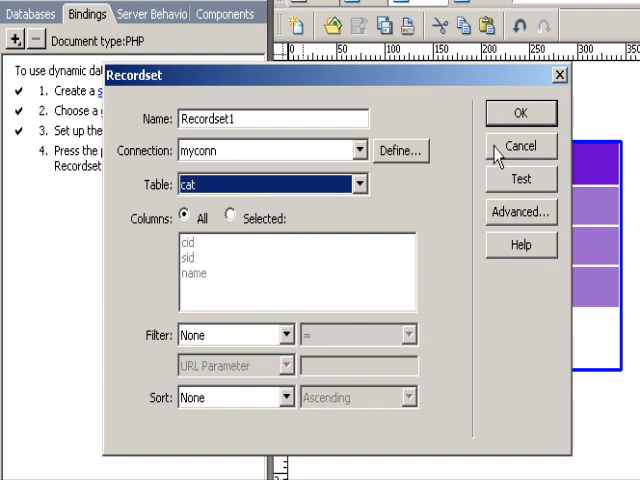
{"action": "left_click", "coordinate": [521, 113]}
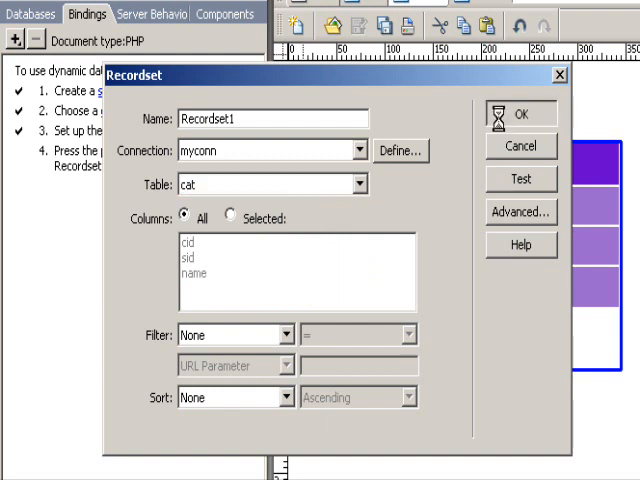
{"action": "left_click", "coordinate": [521, 113]}
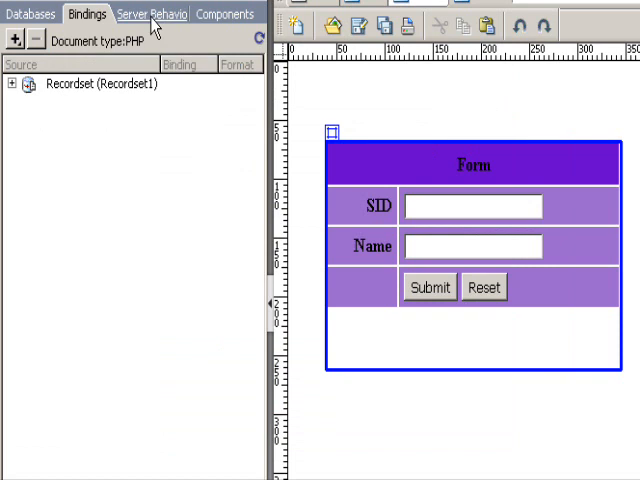
Add an Insert Record behavior: form2 into cat via myconn, redirecting to form.php.
{"action": "left_click", "coordinate": [153, 13]}
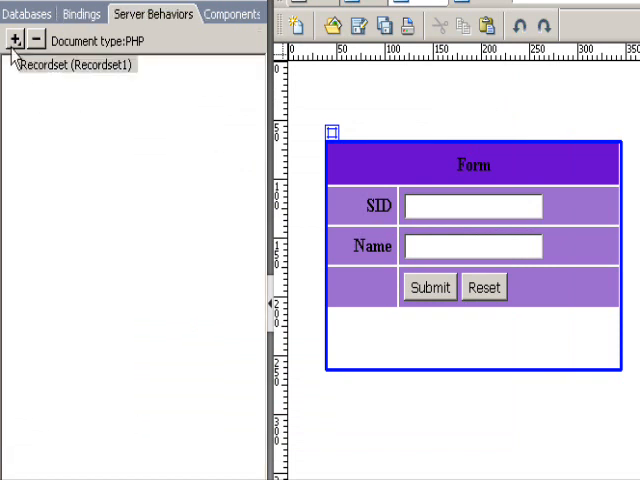
{"action": "left_click", "coordinate": [15, 40]}
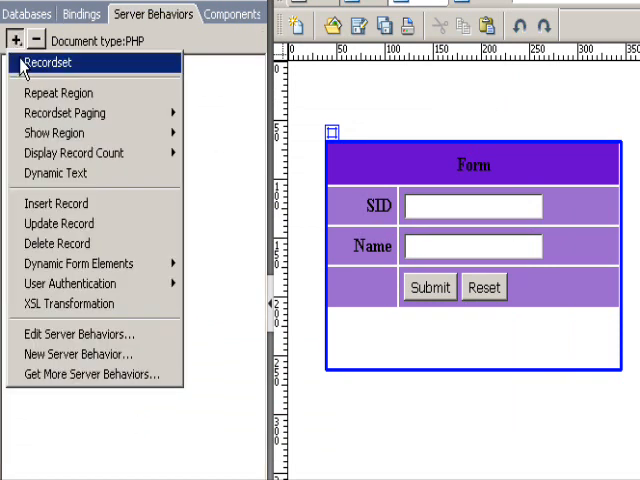
{"action": "left_click", "coordinate": [55, 203]}
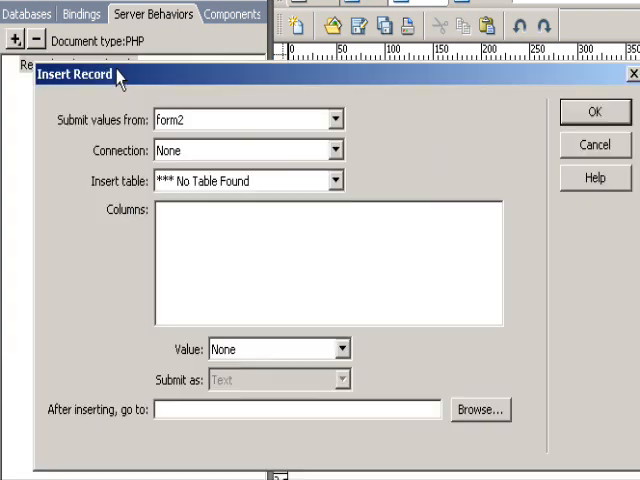
{"action": "left_click", "coordinate": [340, 150]}
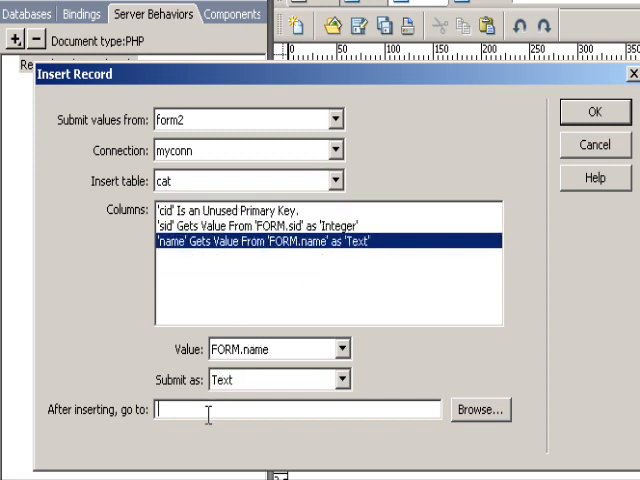
{"action": "type", "text": "form.p"}
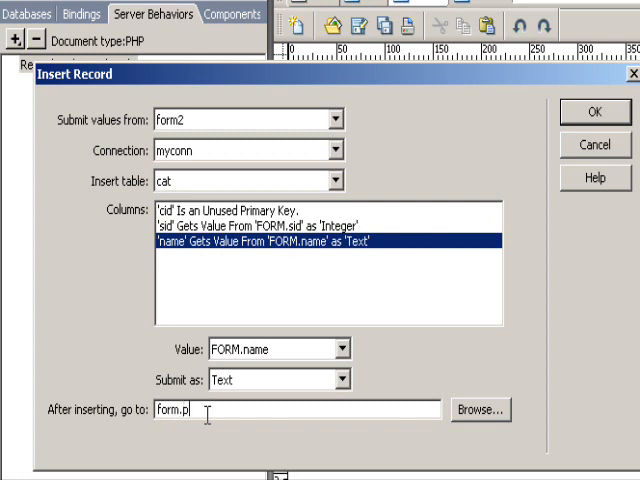
{"action": "type", "text": "hp"}
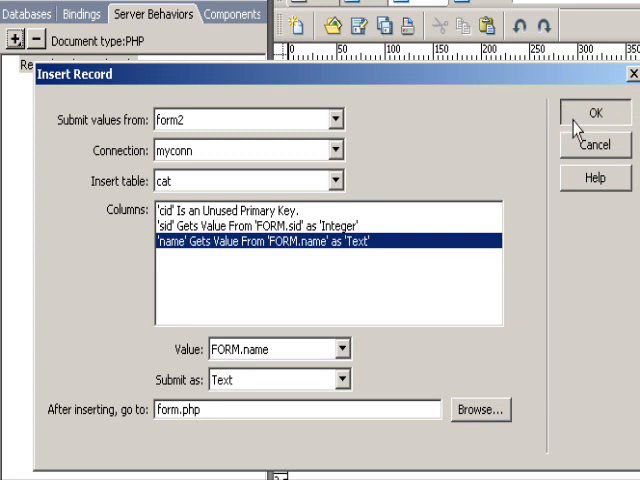
{"action": "left_click", "coordinate": [595, 112]}
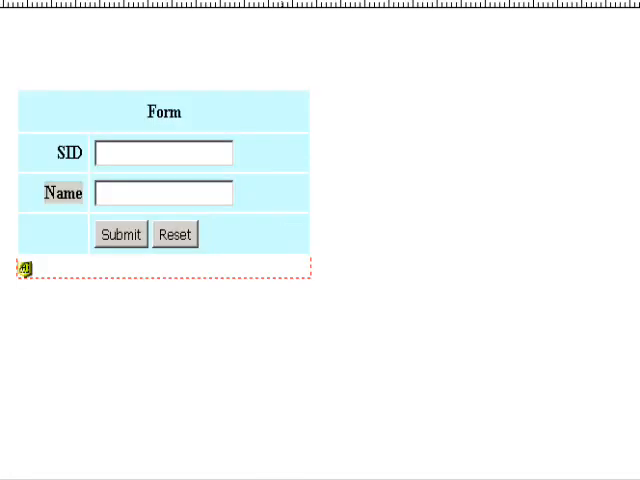
Draw a box beside the form and insert a dynamic table of Recordset1, 10 records.
{"action": "left_click_drag", "start_coordinate": [360, 85], "coordinate": [600, 240]}
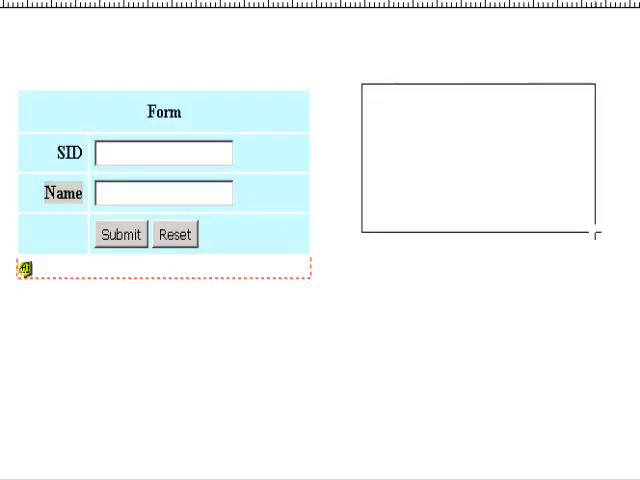
{"action": "left_click", "coordinate": [480, 160]}
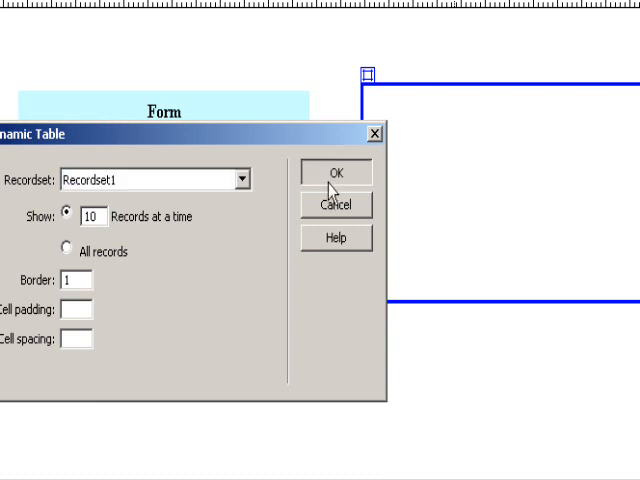
{"action": "left_click", "coordinate": [336, 172]}
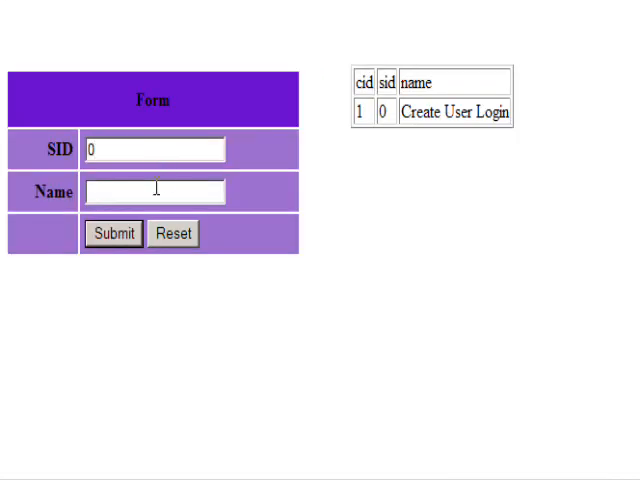
Submit the registration and database categories through the form in the browser.
{"action": "type", "text": "registration"}
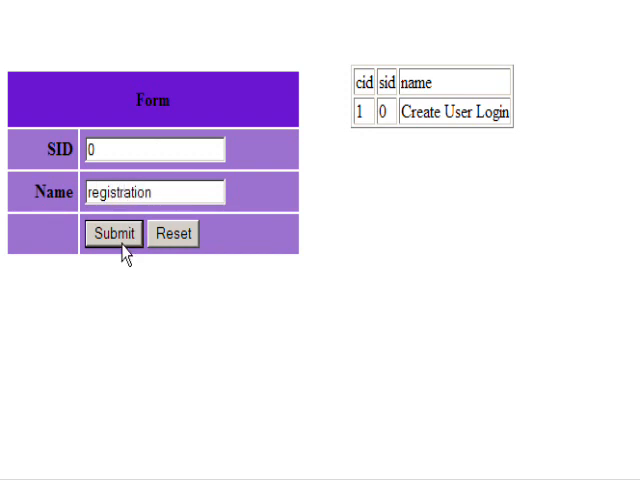
{"action": "left_click", "coordinate": [113, 233]}
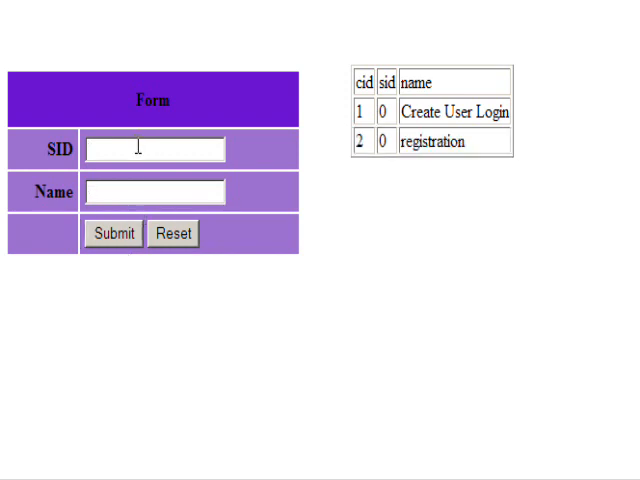
{"action": "type", "text": "1"}
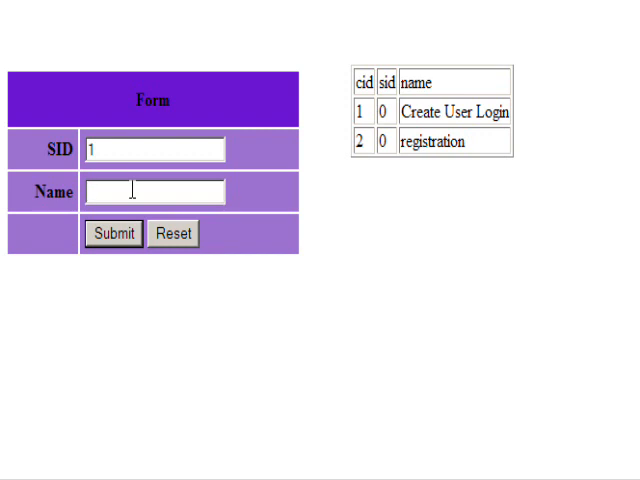
{"action": "type", "text": "database"}
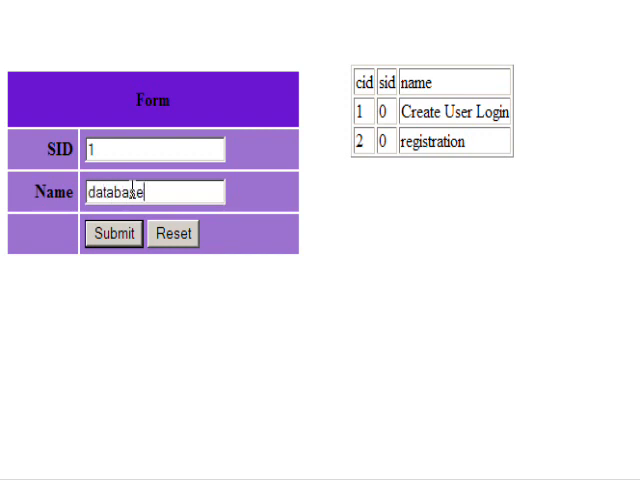
{"action": "left_click", "coordinate": [113, 234]}
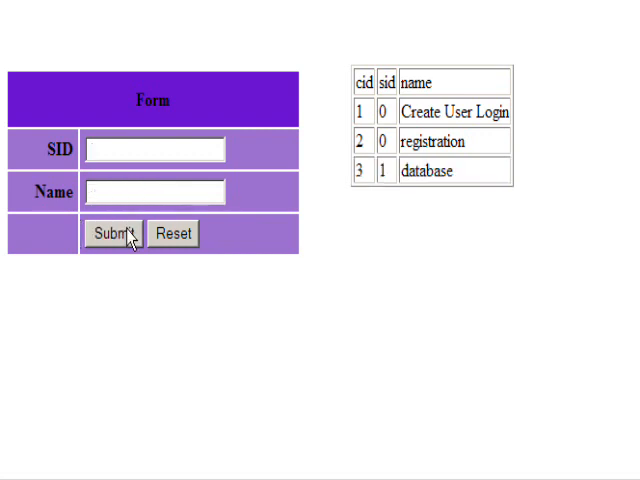
Submit the table category (SID 1) and the form category (SID 2).
{"action": "left_click", "coordinate": [150, 150]}
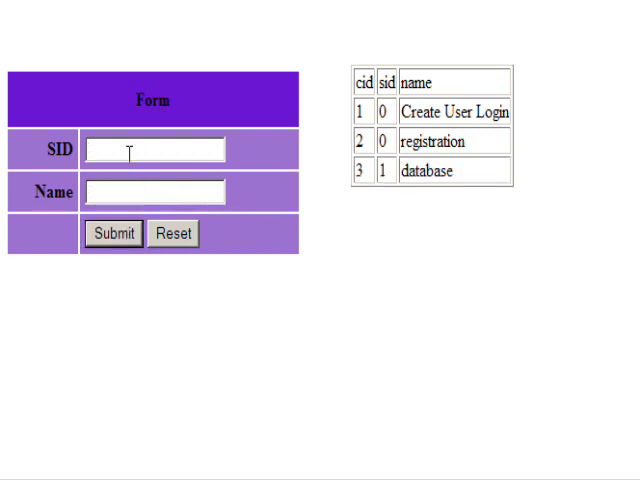
{"action": "type", "text": "1"}
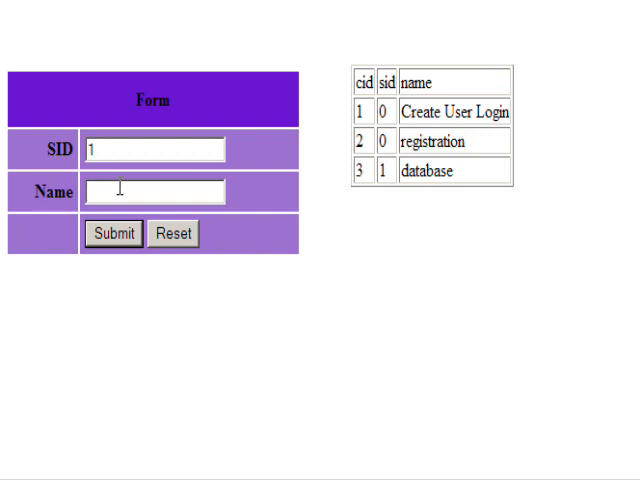
{"action": "type", "text": "for"}
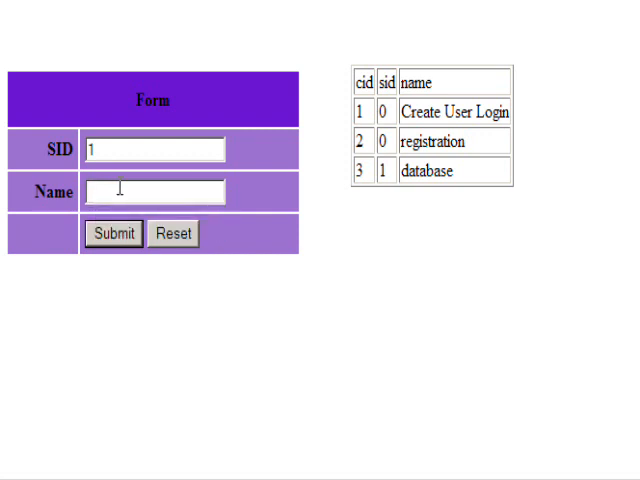
{"action": "type", "text": "table"}
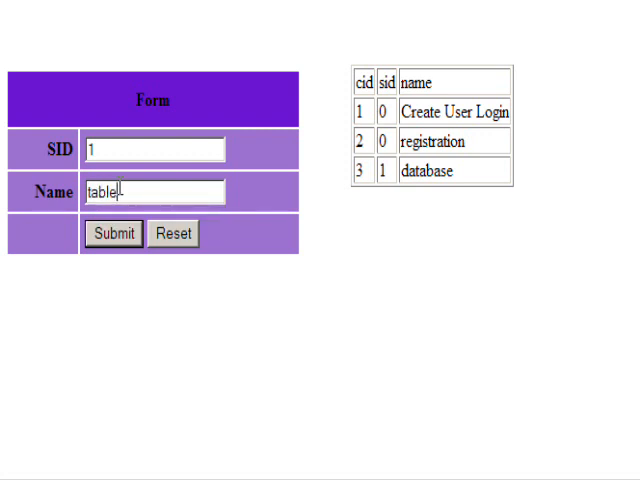
{"action": "left_click", "coordinate": [113, 233]}
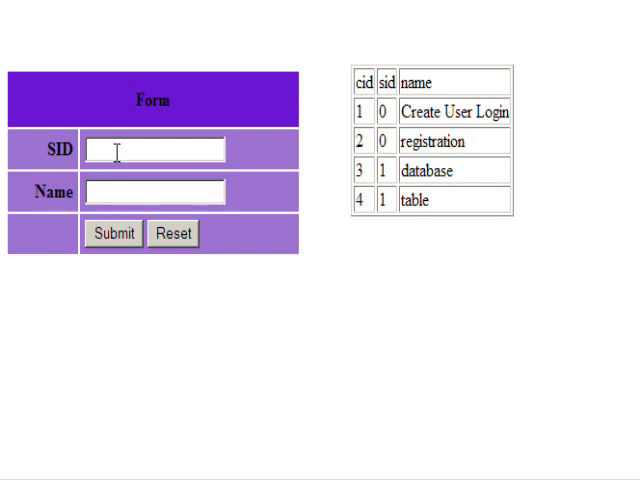
{"action": "type", "text": "2"}
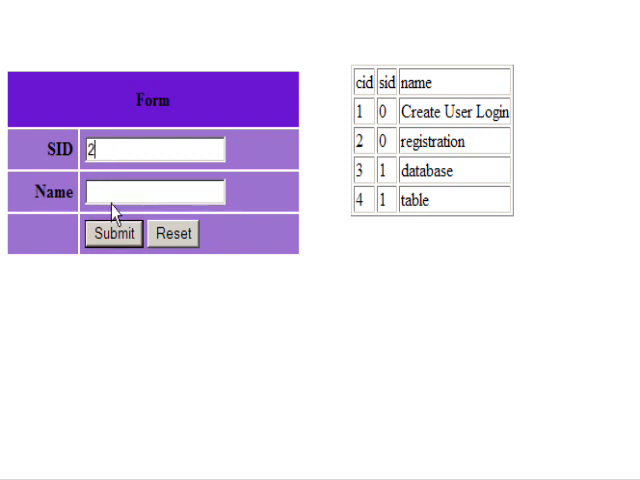
{"action": "type", "text": "form"}
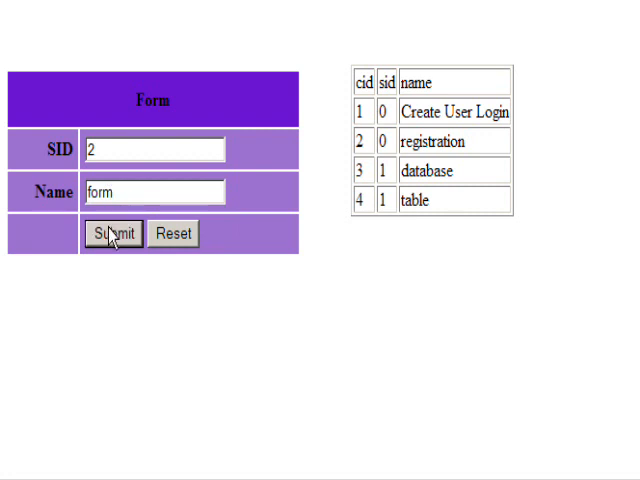
{"action": "left_click", "coordinate": [113, 233]}
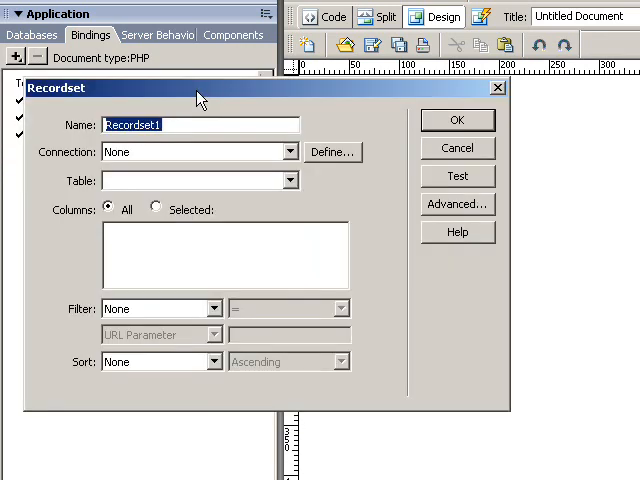
Create recordset Cat on the cat table filtered by sid = entered value 0.
{"action": "type", "text": "Cat"}
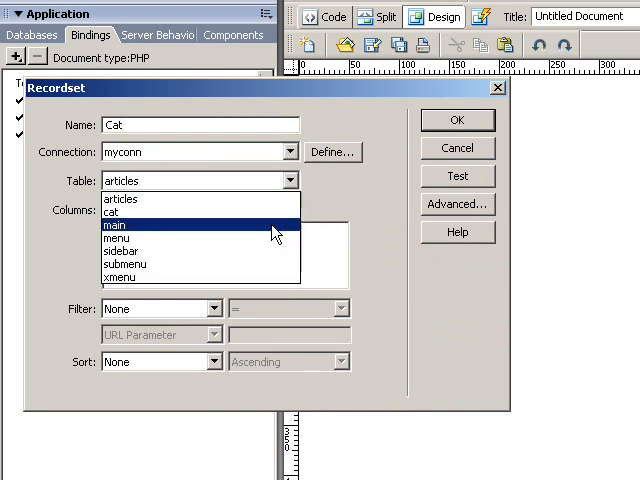
{"action": "left_click", "coordinate": [114, 212]}
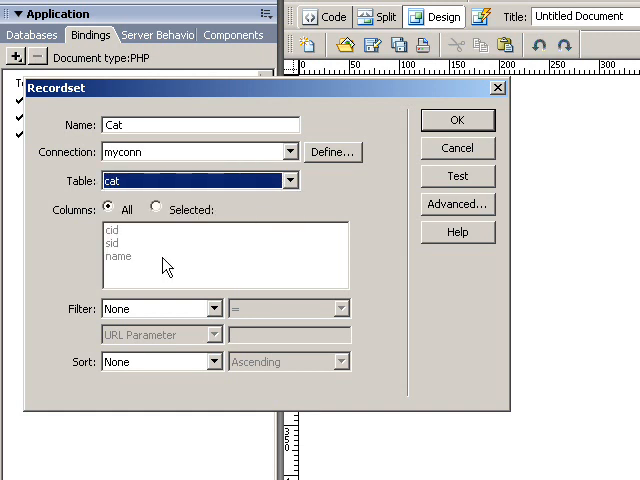
{"action": "left_click", "coordinate": [212, 308]}
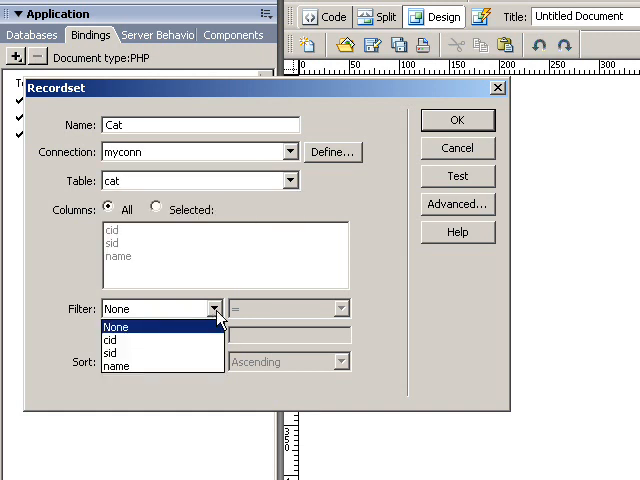
{"action": "left_click", "coordinate": [110, 353]}
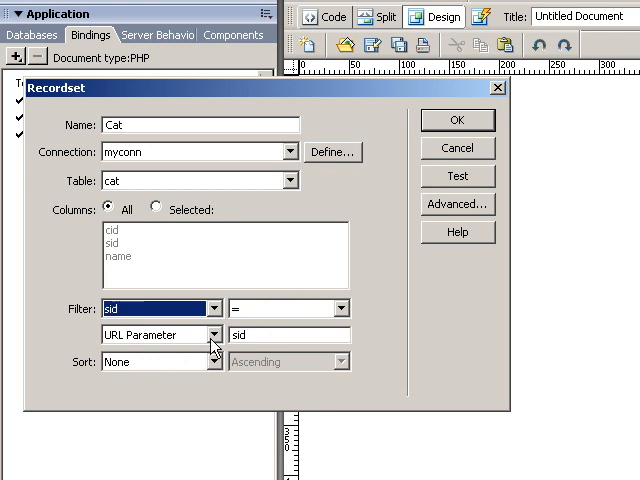
{"action": "left_click", "coordinate": [155, 334]}
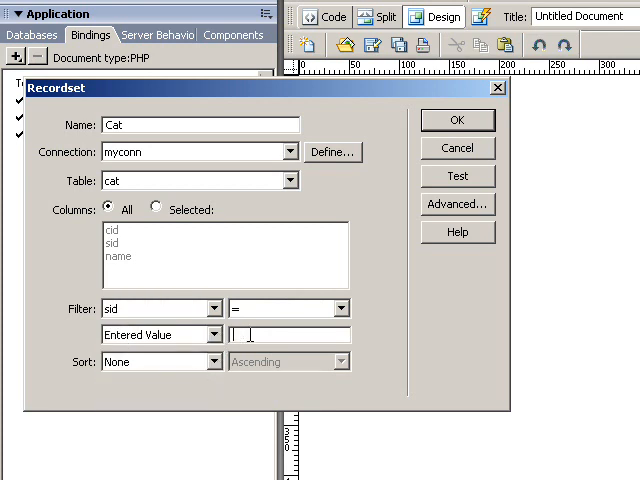
{"action": "type", "text": "0"}
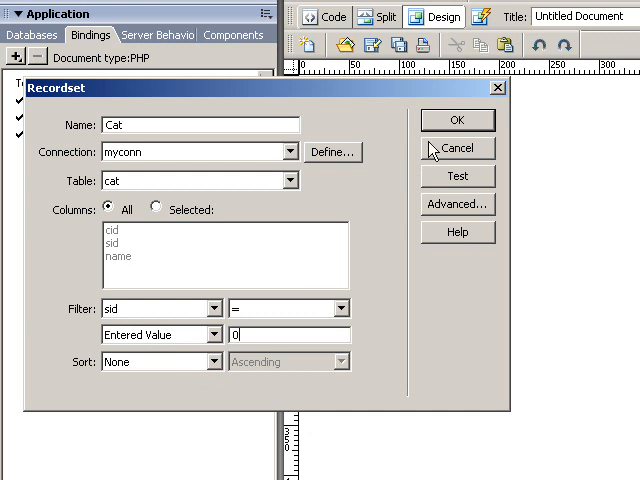
{"action": "left_click", "coordinate": [457, 120]}
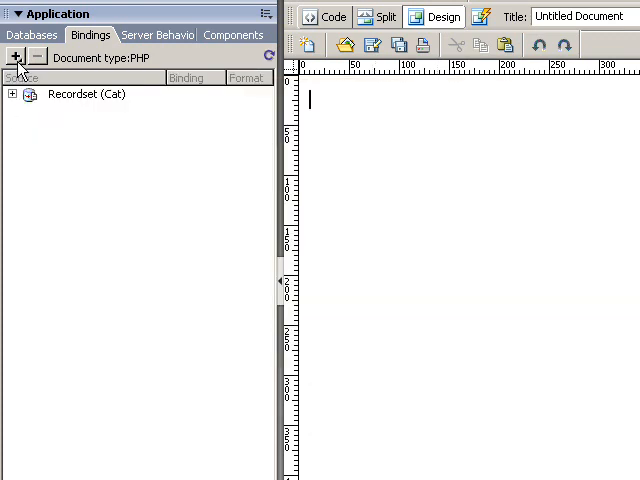
Create recordset Subcat on the cat table via myconn with no filter.
{"action": "left_click", "coordinate": [16, 57]}
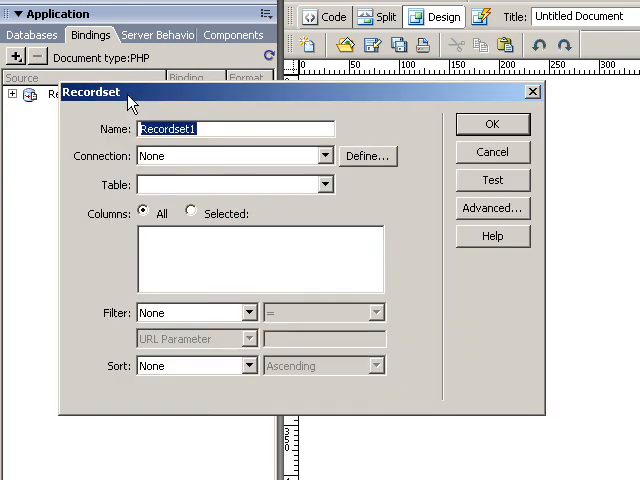
{"action": "type", "text": "Sub"}
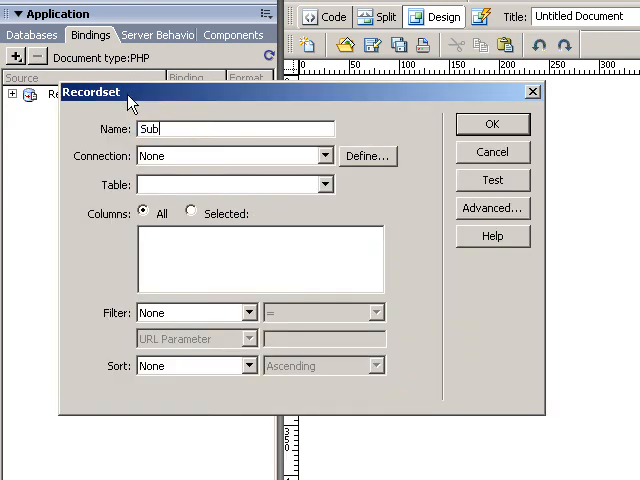
{"action": "type", "text": "cat"}
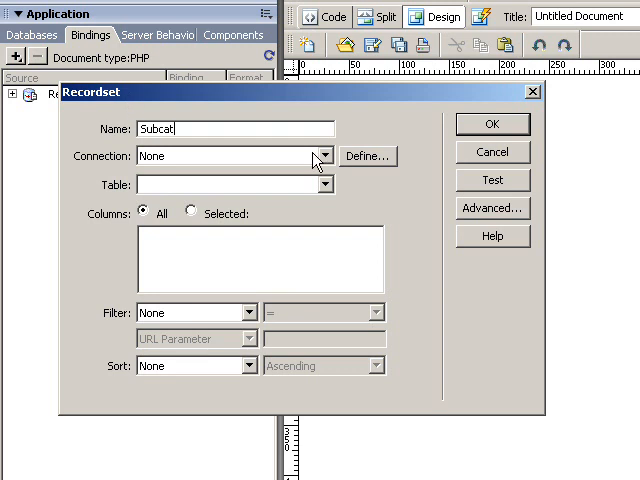
{"action": "left_click", "coordinate": [235, 155]}
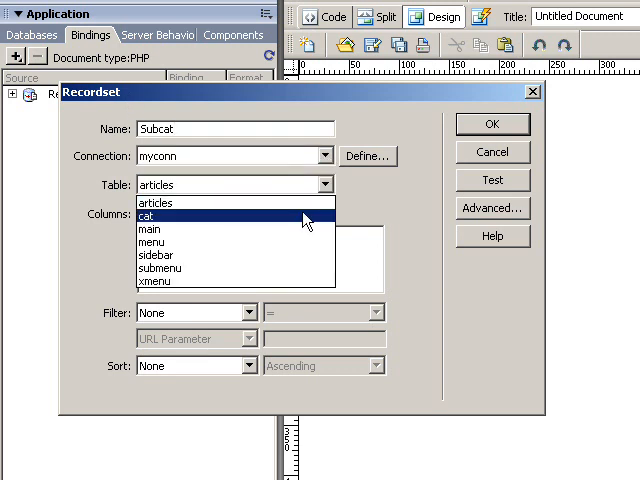
{"action": "left_click", "coordinate": [160, 214]}
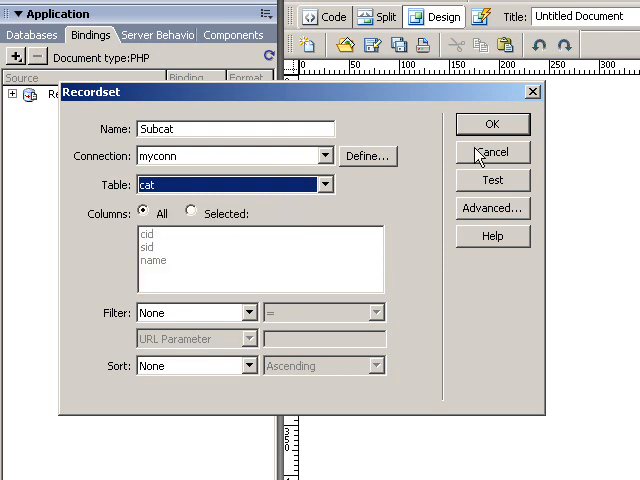
{"action": "left_click", "coordinate": [491, 123]}
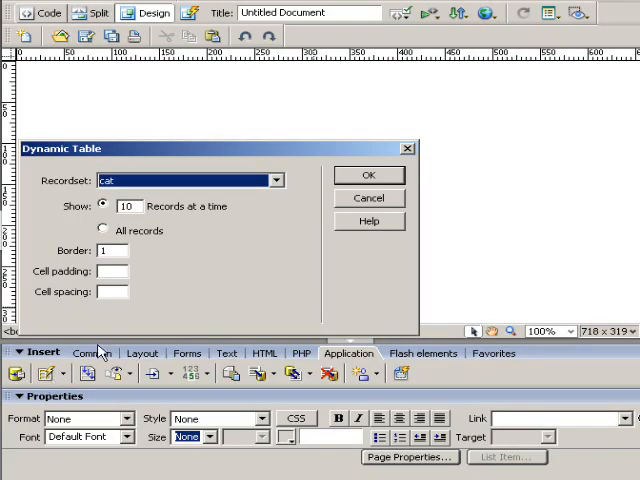
Insert two repeating dynamic tables, one for cat records and one for subcat records.
{"action": "left_click", "coordinate": [367, 175]}
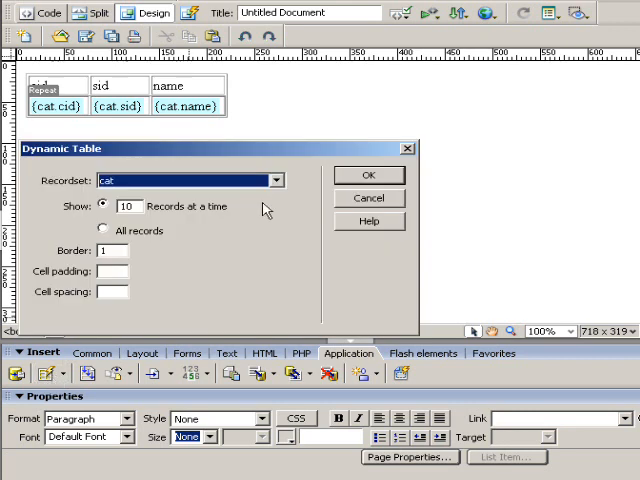
{"action": "left_click", "coordinate": [185, 180]}
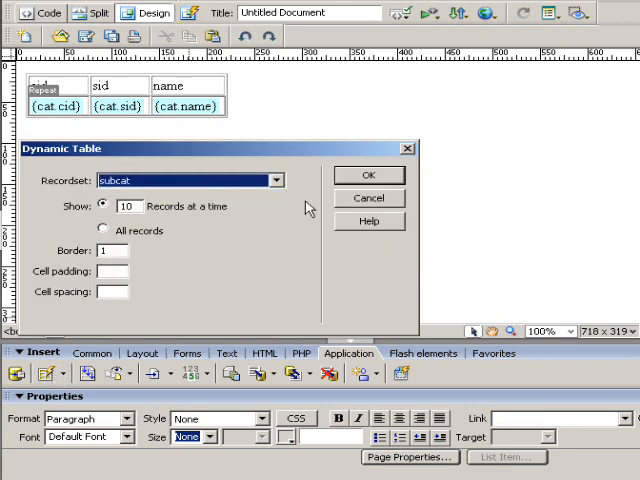
{"action": "left_click", "coordinate": [368, 176]}
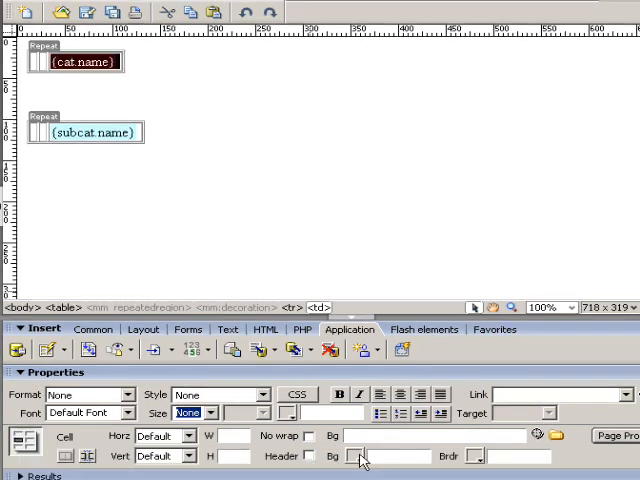
Colour the cat.name cell dark magenta and the subcat.name cell light blue.
{"action": "left_click", "coordinate": [351, 456]}
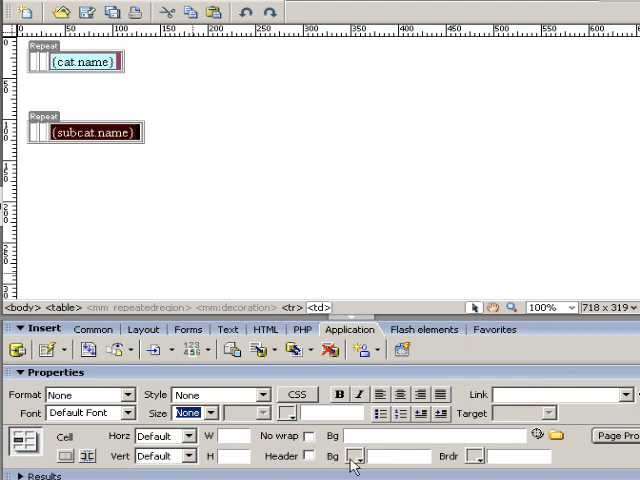
{"action": "left_click", "coordinate": [352, 456]}
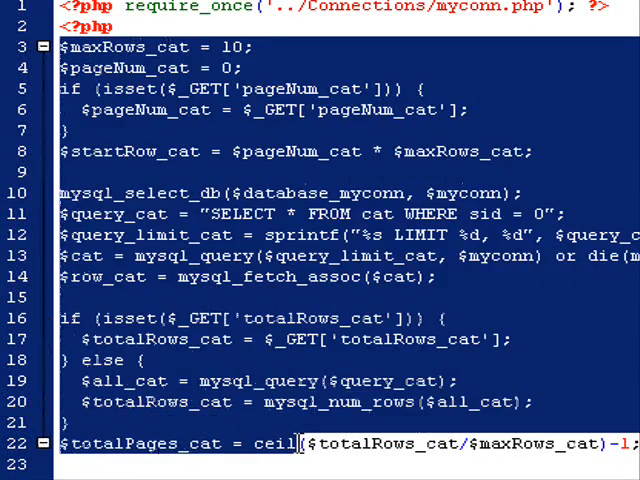
In Code view, add an empty <?php ?> tag pair between the cat and subcat tables.
{"action": "scroll", "scroll_direction": "down", "scroll_amount": 3}
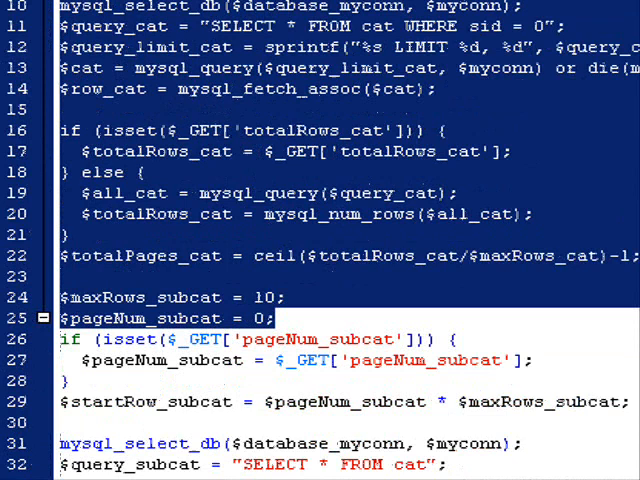
{"action": "scroll", "scroll_direction": "down", "scroll_amount": 3}
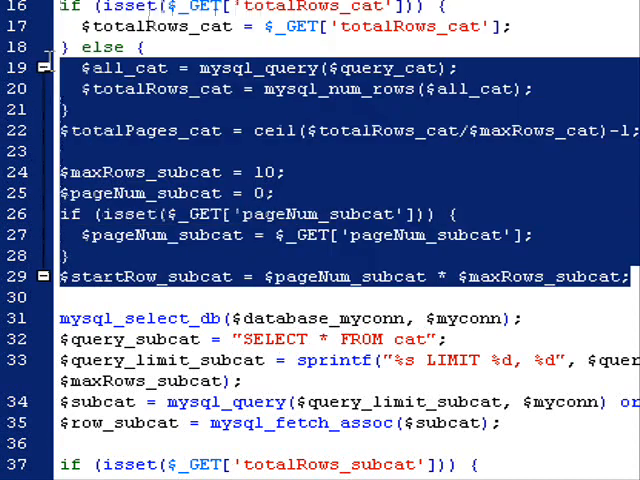
{"action": "scroll", "scroll_direction": "down", "scroll_amount": 3}
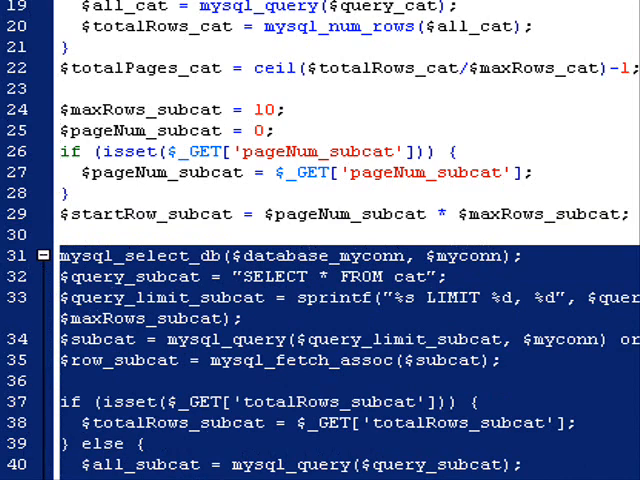
{"action": "scroll", "scroll_direction": "down", "scroll_amount": 3}
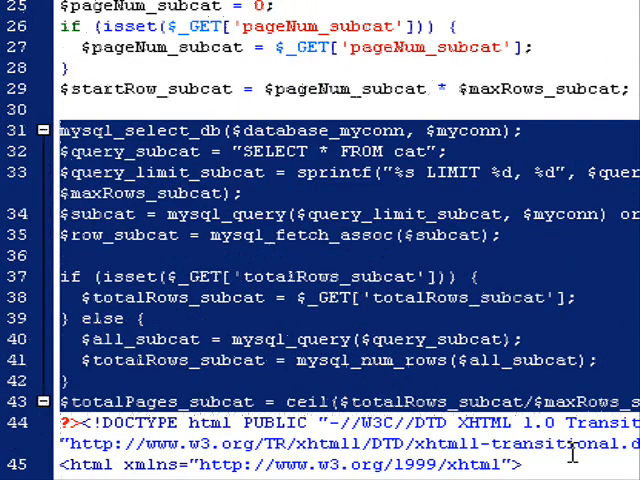
{"action": "scroll", "scroll_direction": "down", "scroll_amount": 3}
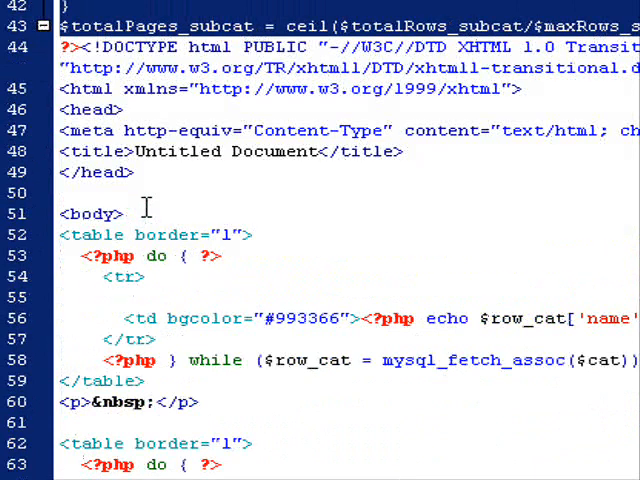
{"action": "scroll", "scroll_direction": "down", "scroll_amount": 3}
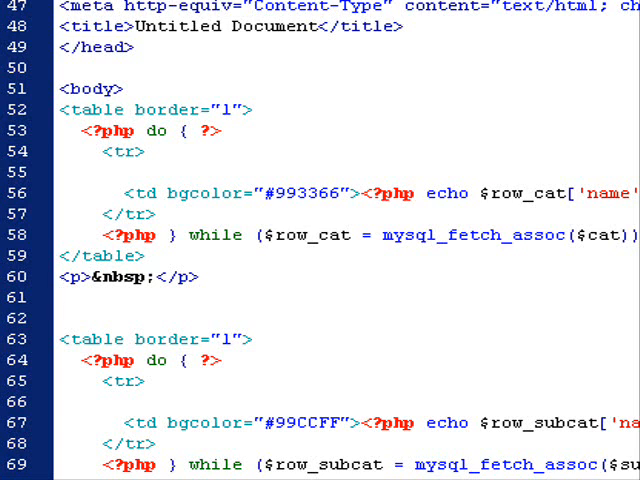
{"action": "left_click", "coordinate": [62, 298]}
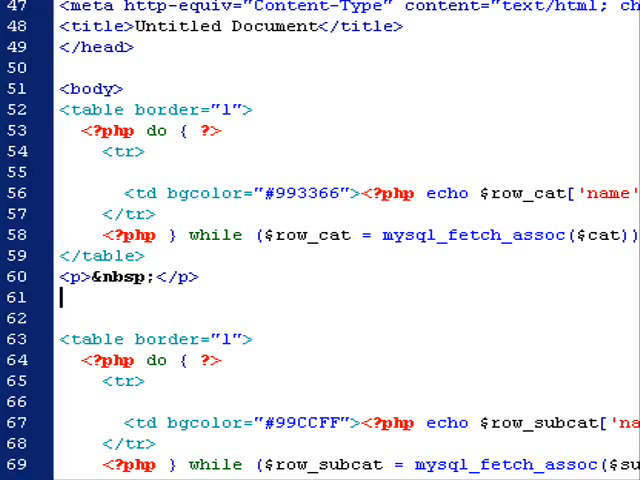
{"action": "type", "text": "<?php ?>"}
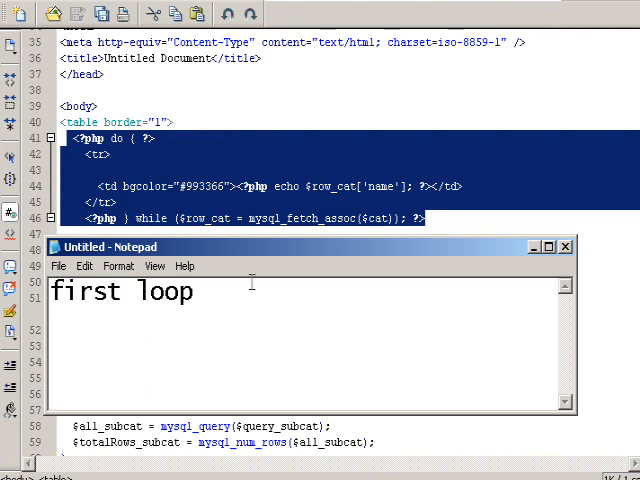
Write the Notepad reminder "move second loop into first loop" over the code.
{"action": "left_click", "coordinate": [565, 246]}
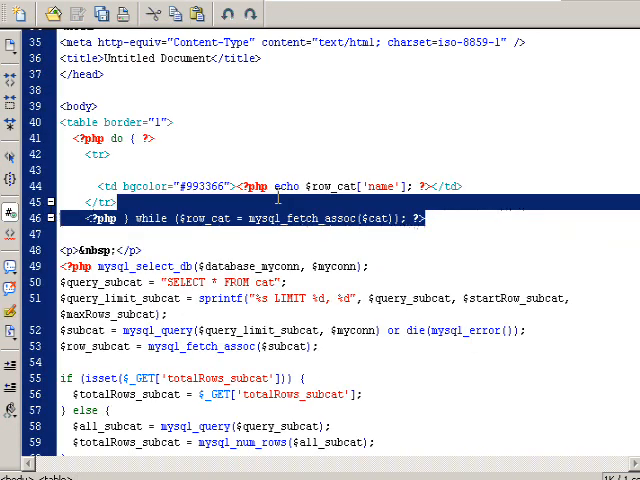
{"action": "scroll", "scroll_direction": "down", "scroll_amount": 3}
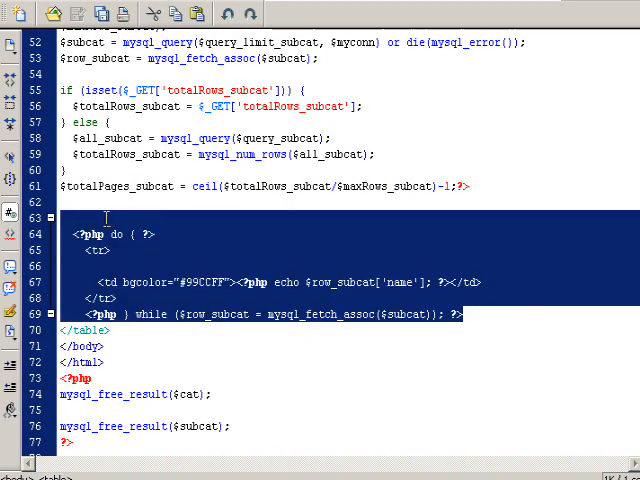
{"action": "type", "text": "first loop"}
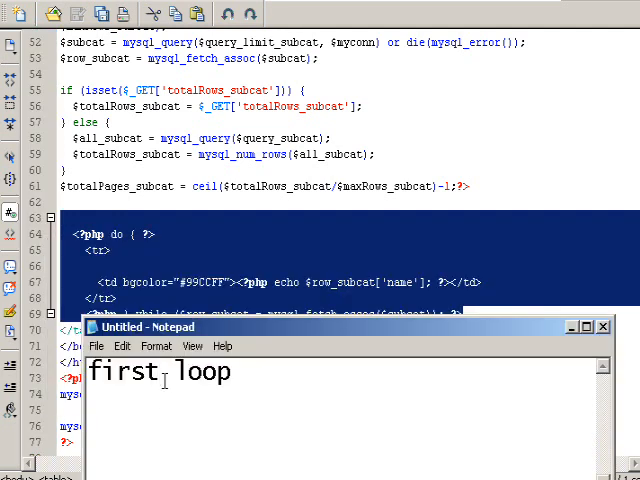
{"action": "type", "text": "secon"}
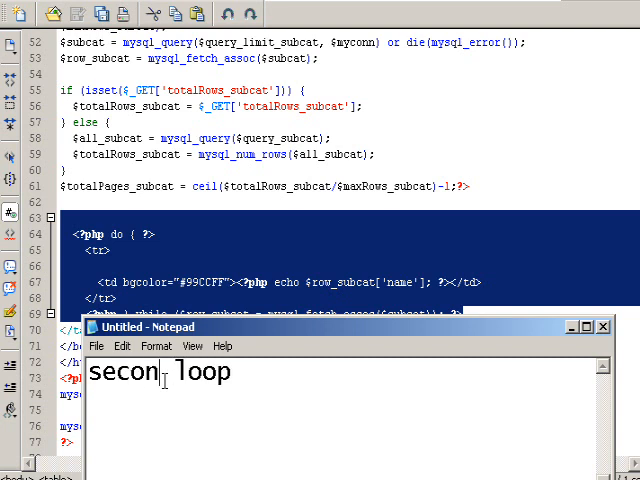
{"action": "type", "text": "d"}
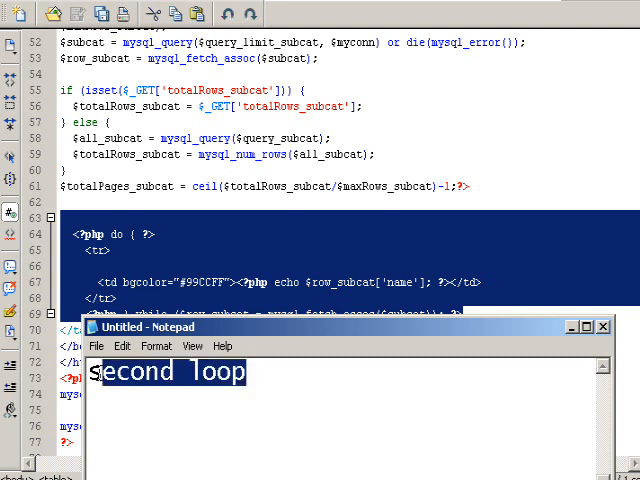
{"action": "type", "text": "move"}
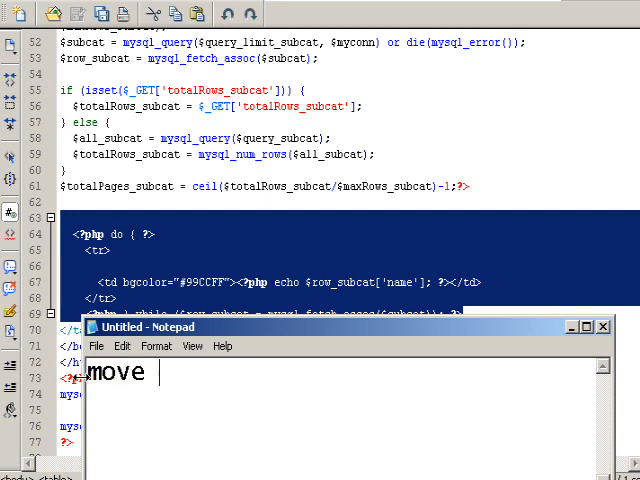
{"action": "type", "text": "second loo"}
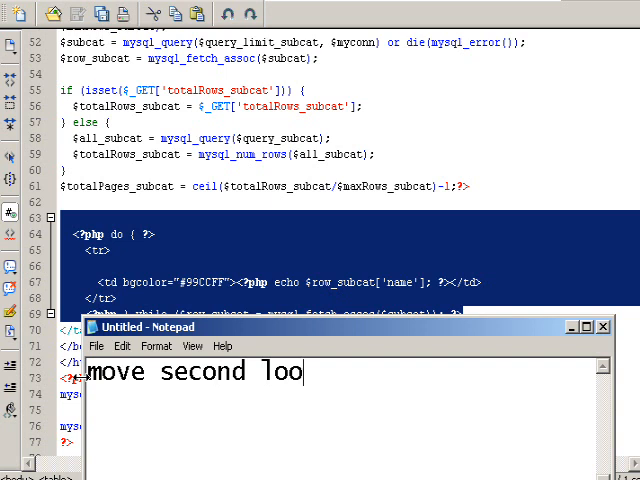
{"action": "type", "text": "p inot"}
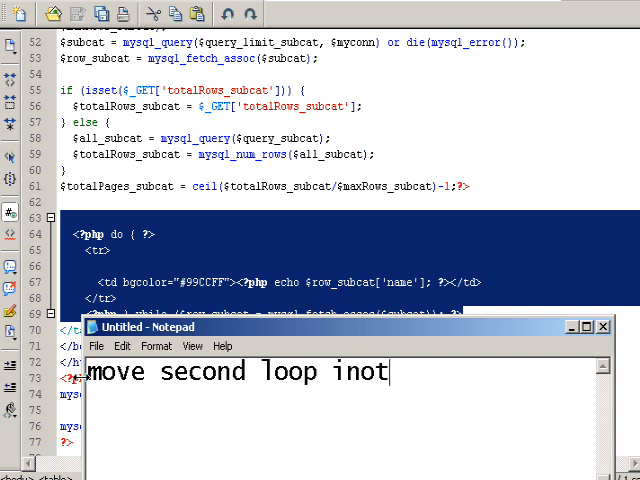
{"action": "type", "text": "firs"}
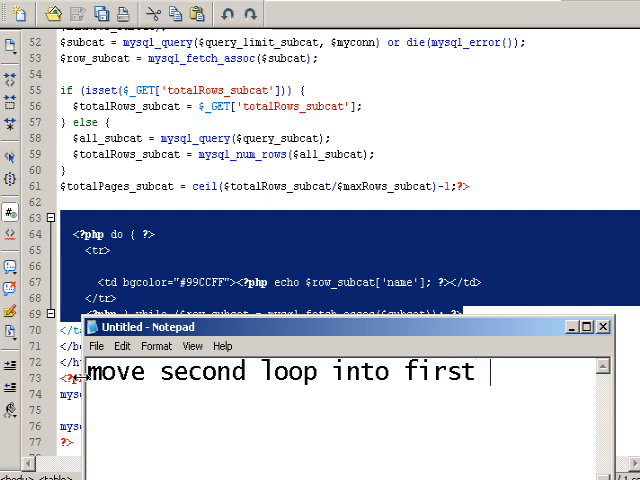
{"action": "type", "text": "loop"}
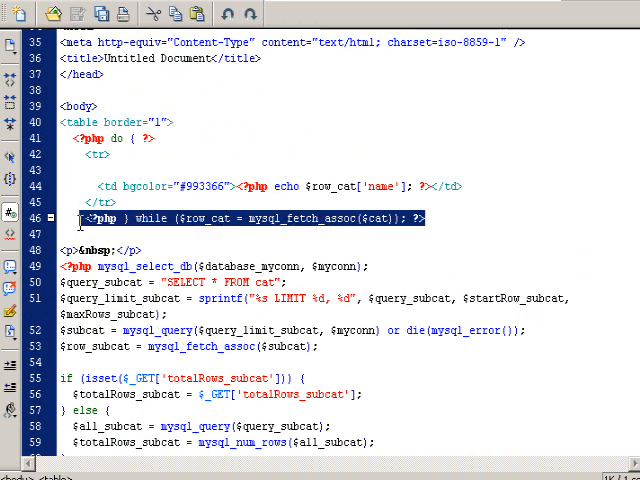
Scroll the page code from the category loop's closing while down to the subcategory loop.
{"action": "scroll", "scroll_direction": "down", "scroll_amount": 3}
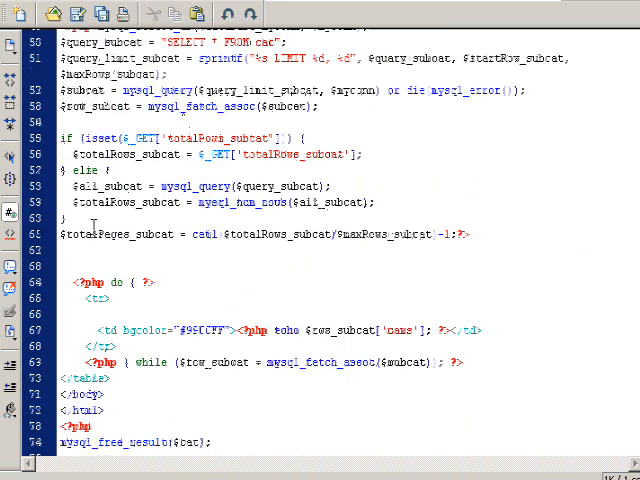
{"action": "scroll", "scroll_direction": "down", "scroll_amount": 3}
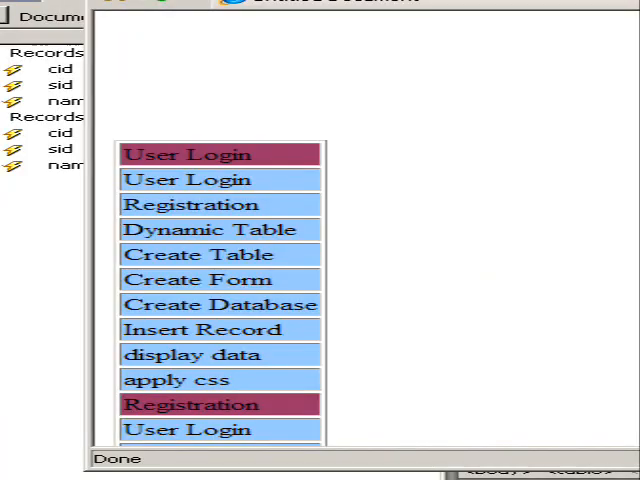
Scroll through the Internet Explorer preview showing each category followed by the full category list.
{"action": "scroll", "scroll_direction": "down", "scroll_amount": 3}
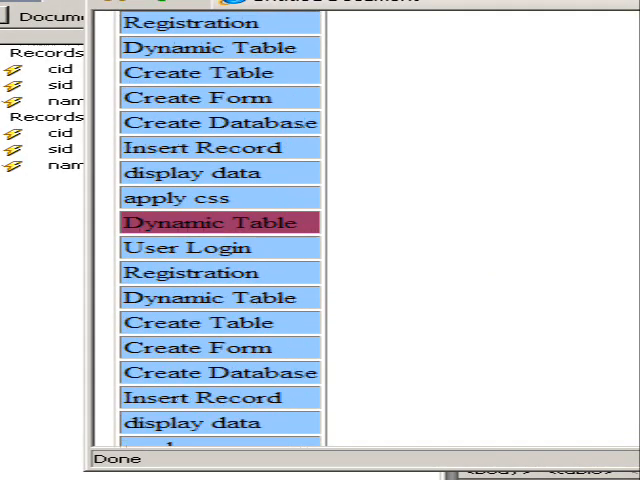
{"action": "scroll", "scroll_direction": "down", "scroll_amount": 3}
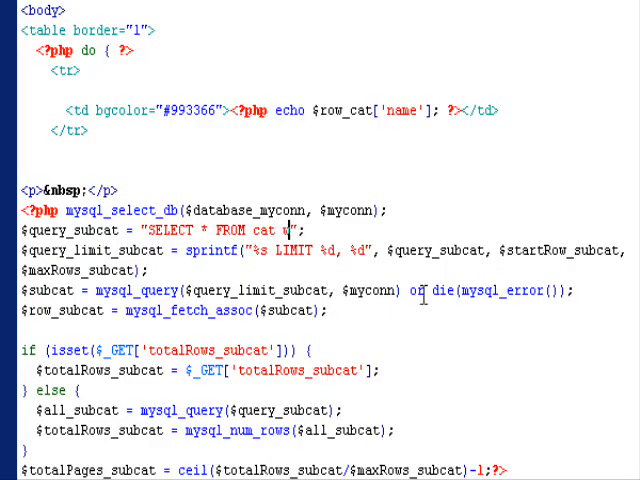
Make the subcat query "SELECT * FROM cat where sid =" concatenated with $row_cat['name'].
{"action": "type", "text": "here sid ="}
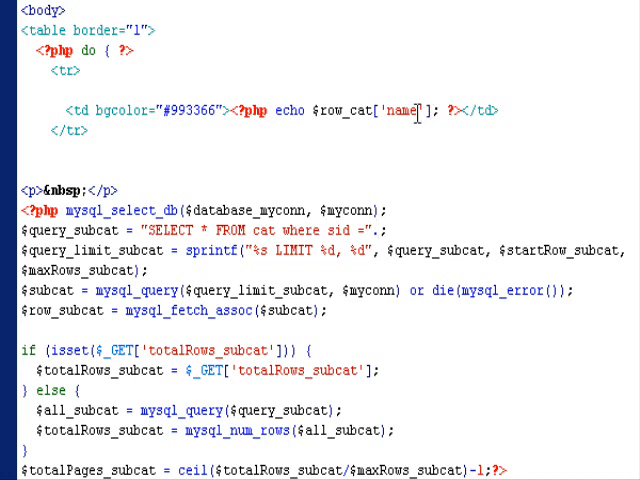
{"action": "double_click", "coordinate": [375, 110]}
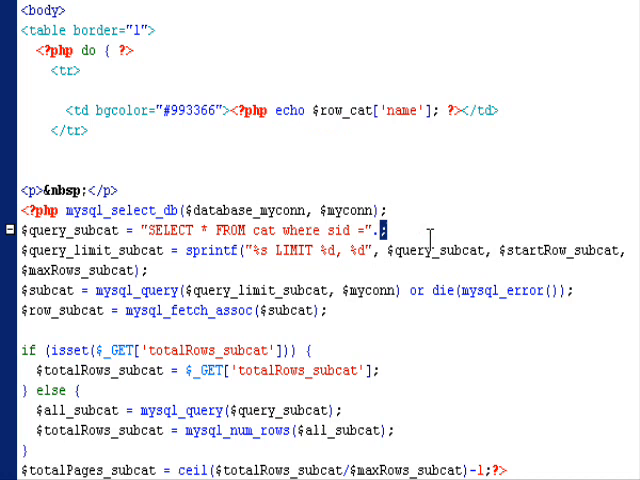
{"action": "type", "text": "$row_cat['name']"}
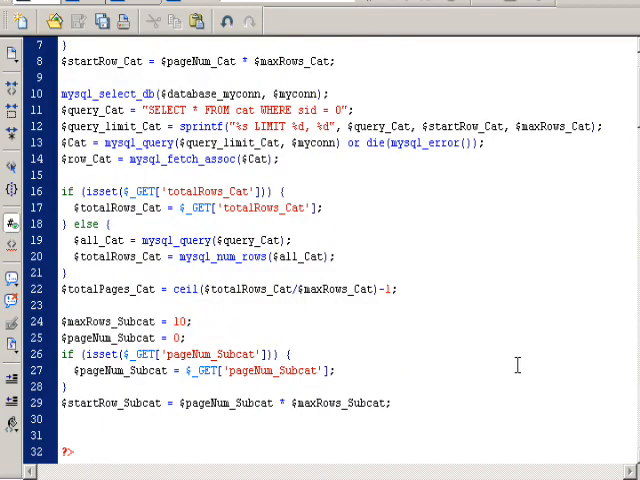
Scroll through the Lotus Flower template's sidebar code with the subcategory loop nested in the category do-while.
{"action": "scroll", "scroll_direction": "down", "scroll_amount": 3}
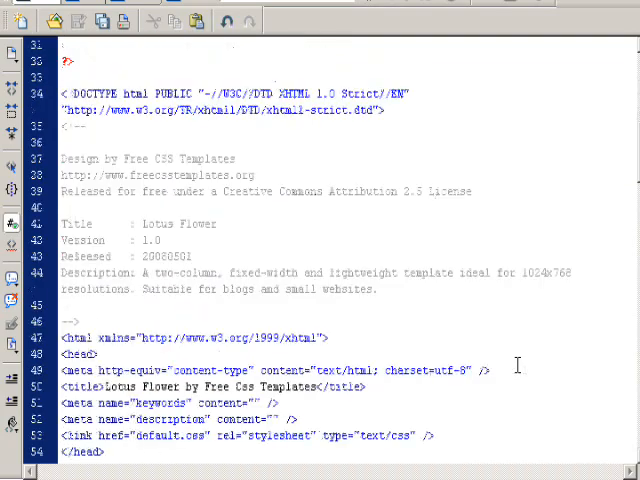
{"action": "scroll", "scroll_direction": "down", "scroll_amount": 3}
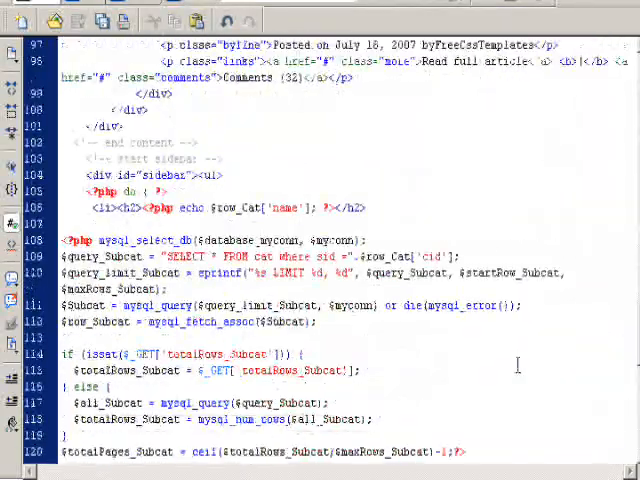
{"action": "scroll", "scroll_direction": "down", "scroll_amount": 3}
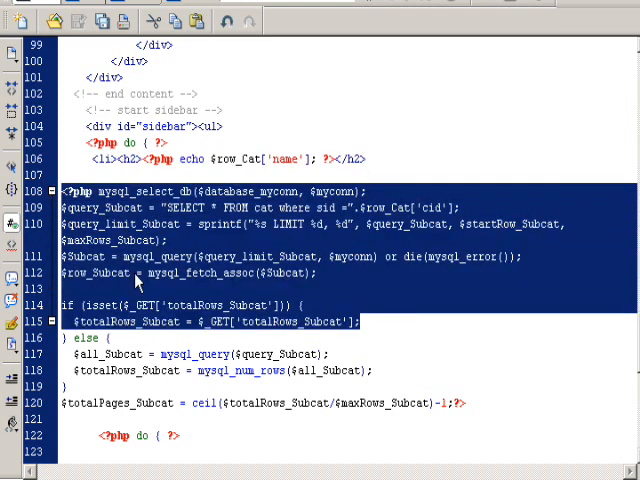
{"action": "scroll", "scroll_direction": "down", "scroll_amount": 3}
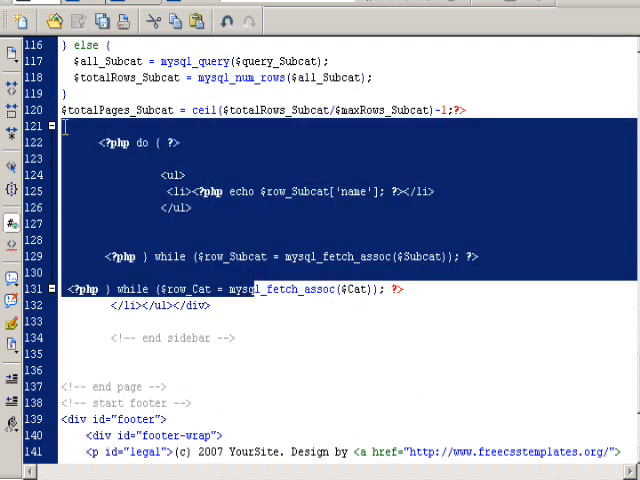
{"action": "scroll", "scroll_direction": "down", "scroll_amount": 3}
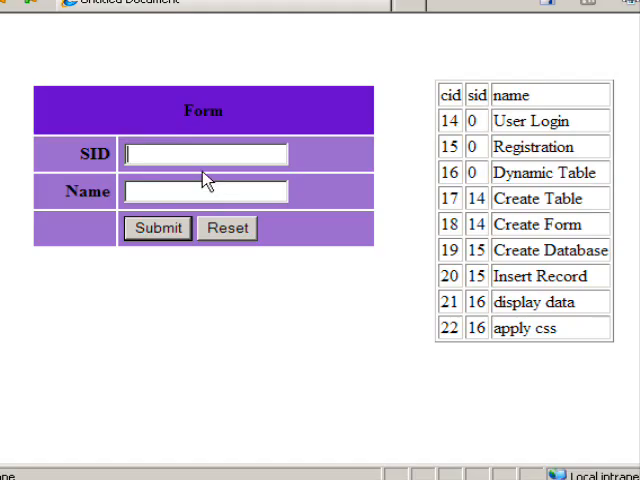
Add a category with SID 0 and name Tutorial via the form and submit it.
{"action": "type", "text": "o"}
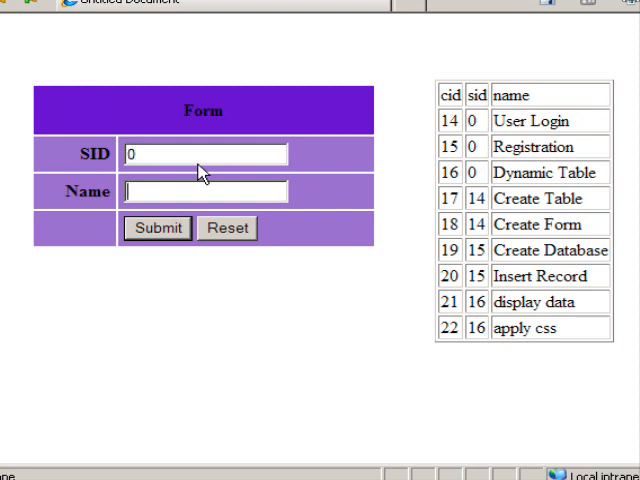
{"action": "type", "text": "Tutorial"}
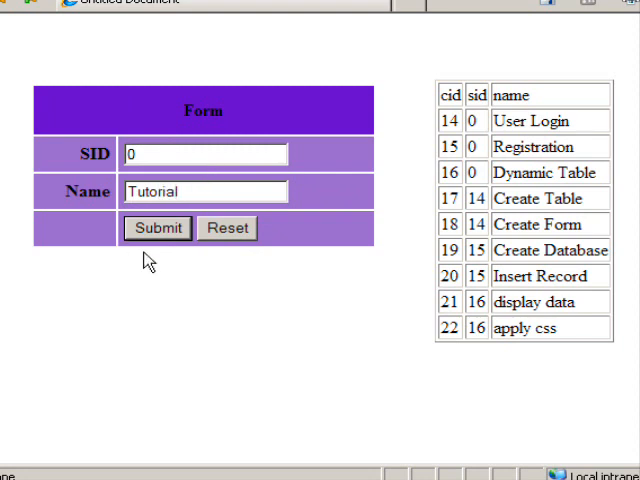
{"action": "left_click", "coordinate": [157, 228]}
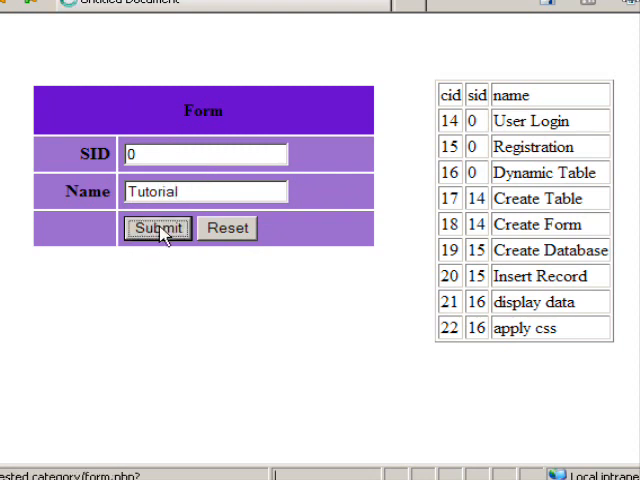
Fill the form with SID 23 and name Lesson 1 for the next category.
{"action": "left_click", "coordinate": [157, 228]}
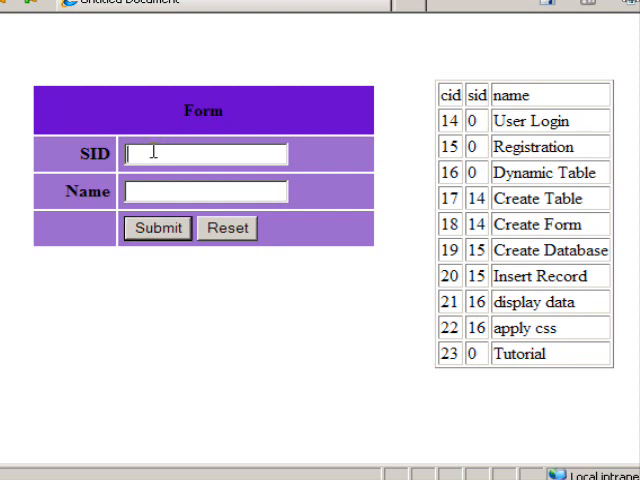
{"action": "type", "text": "23"}
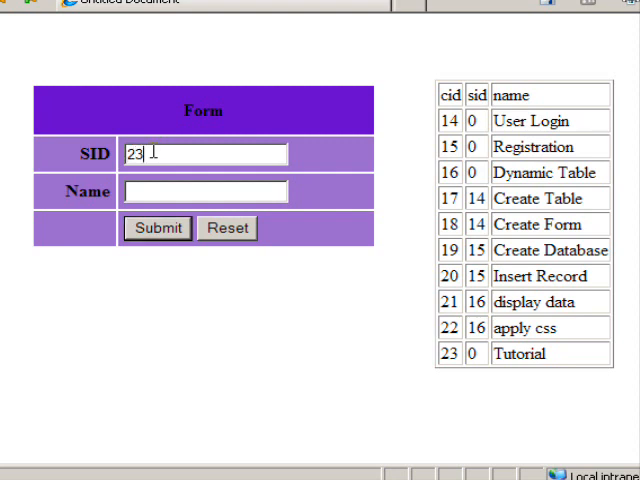
{"action": "type", "text": "Less"}
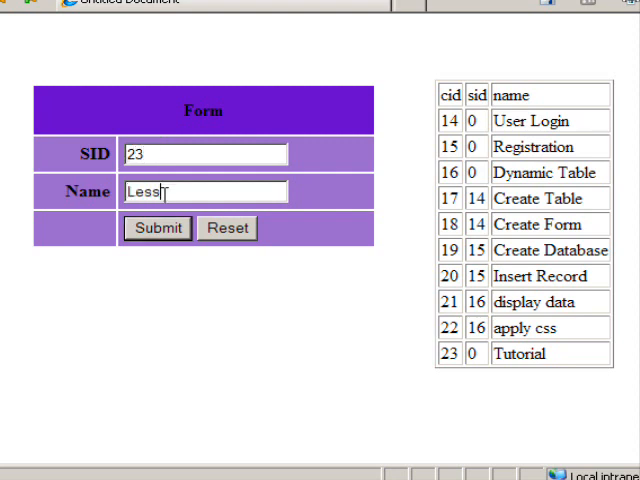
{"action": "type", "text": "on 1"}
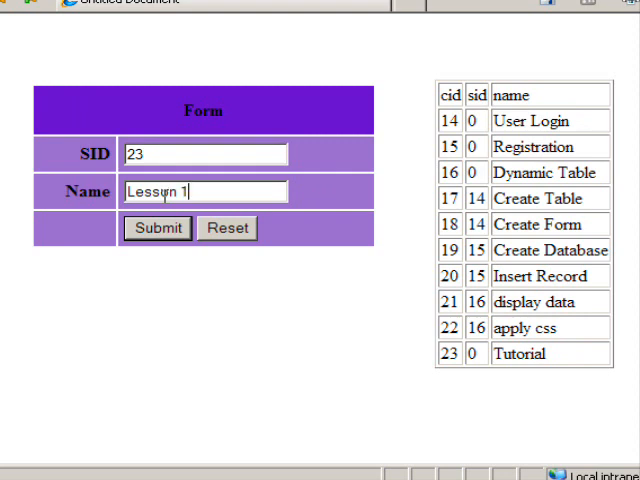